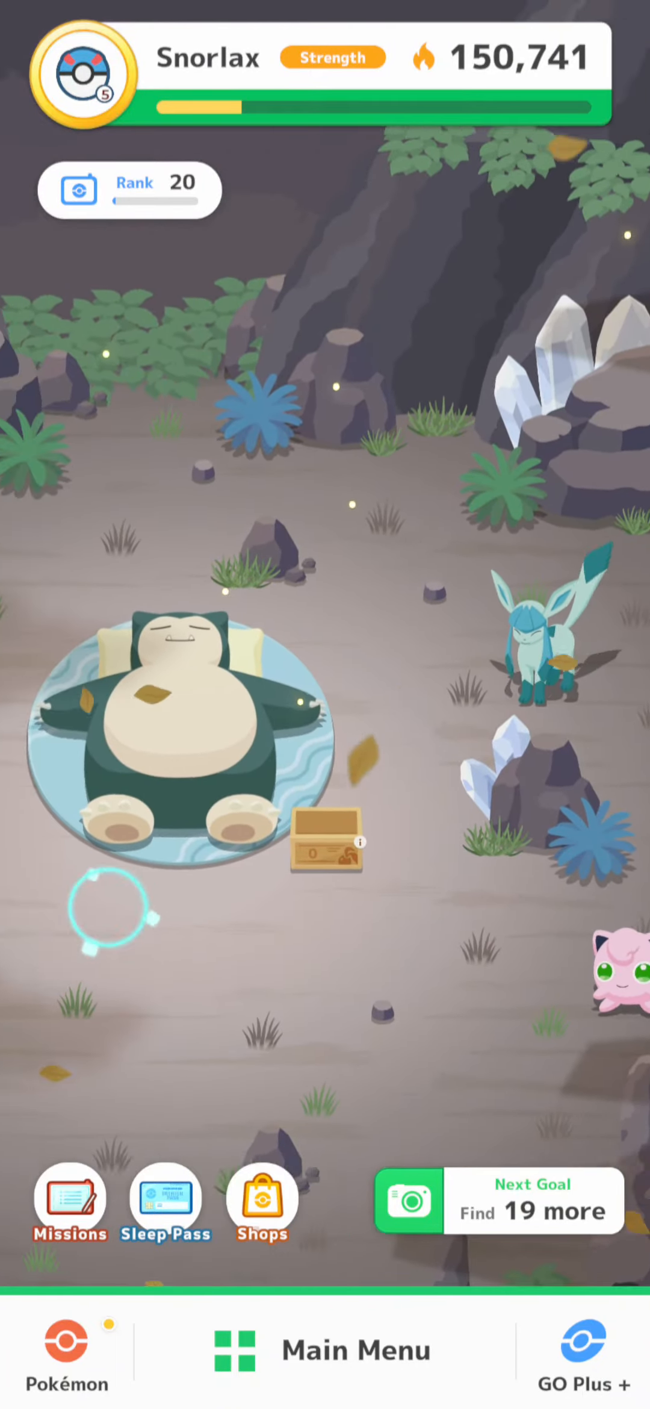
# Step: Open the Research Community page from the Main Menu, showing 2/50 entries including Cubone research
pyautogui.scroll(-3)
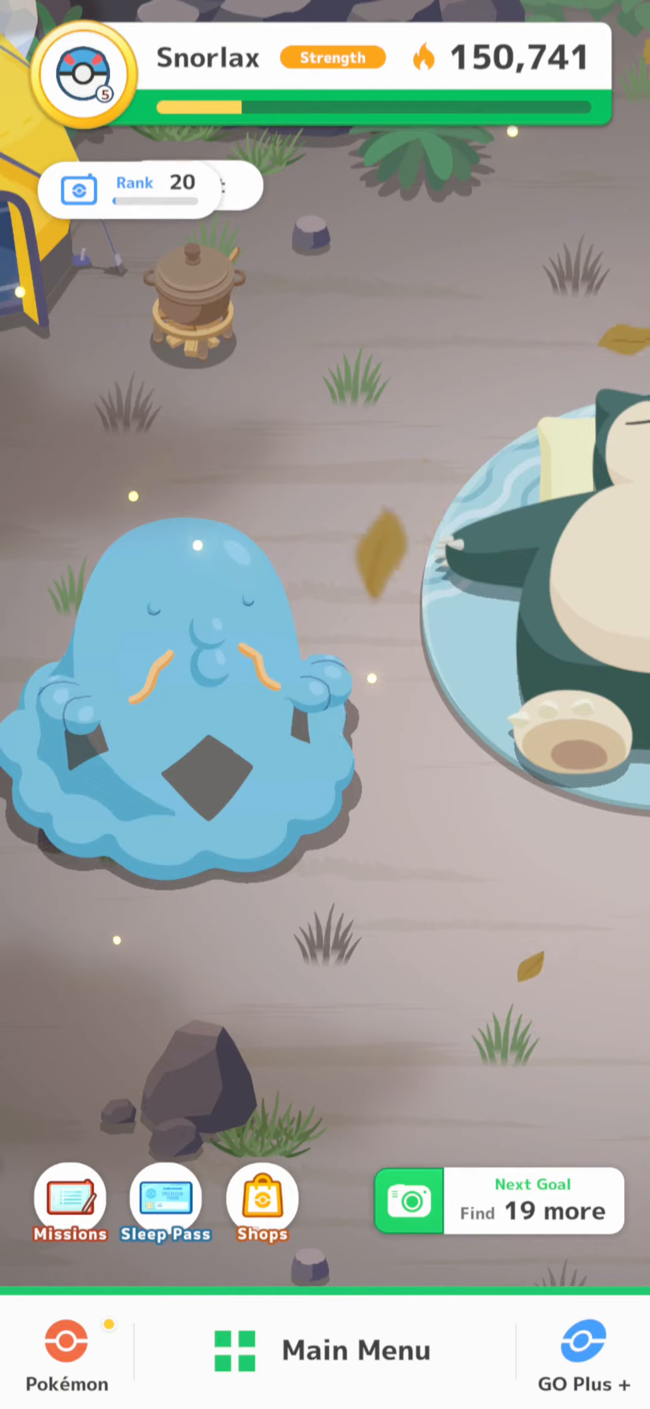
pyautogui.click(67, 1352)
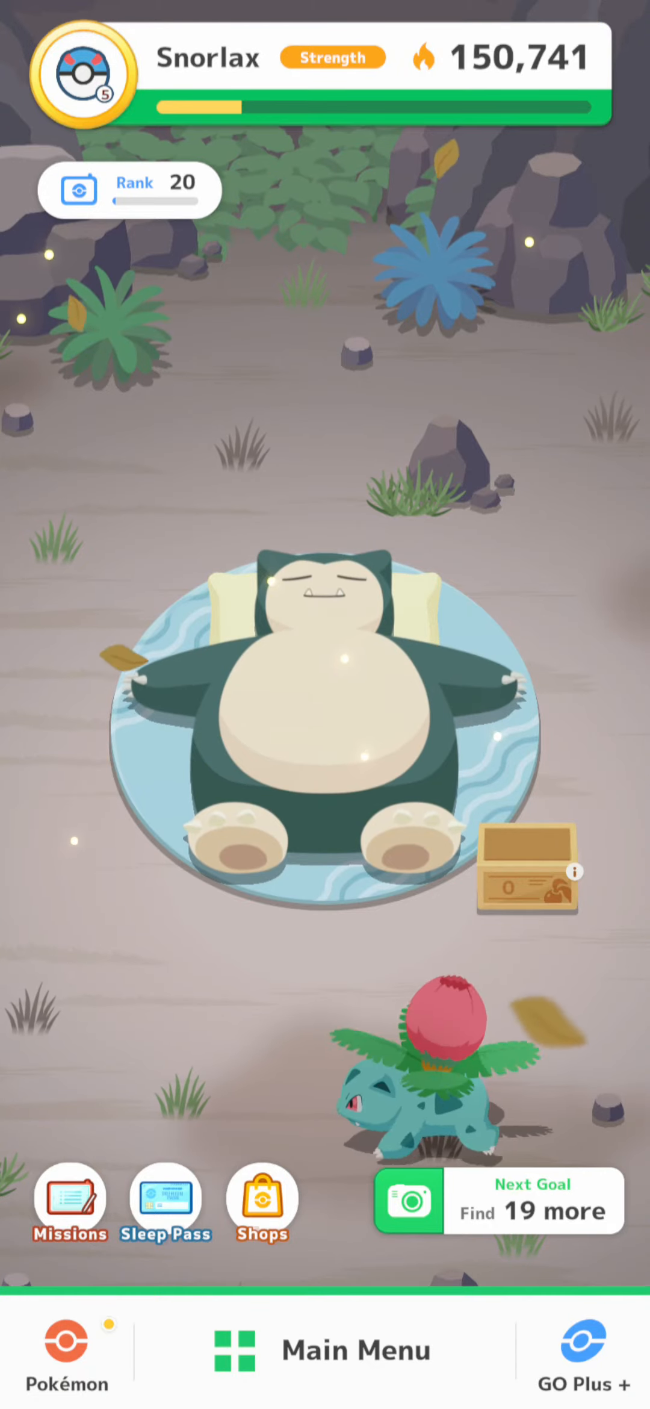
pyautogui.click(325, 1350)
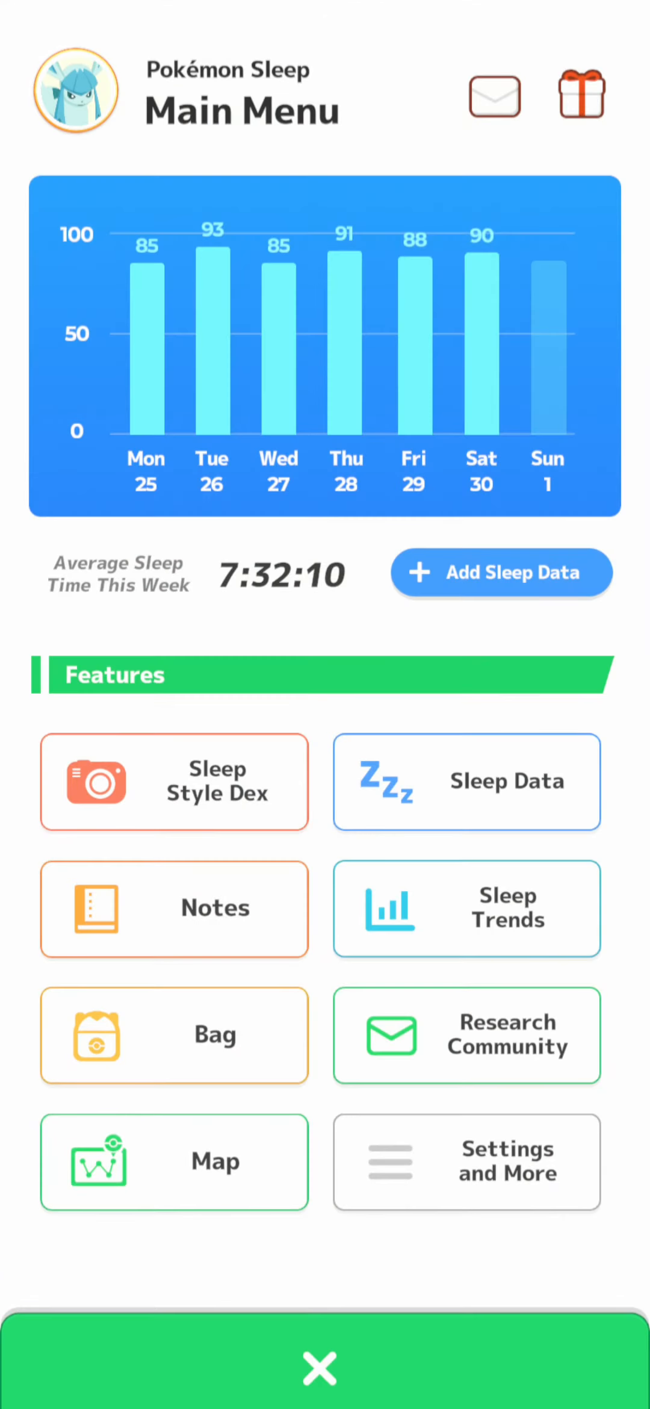
pyautogui.click(466, 1035)
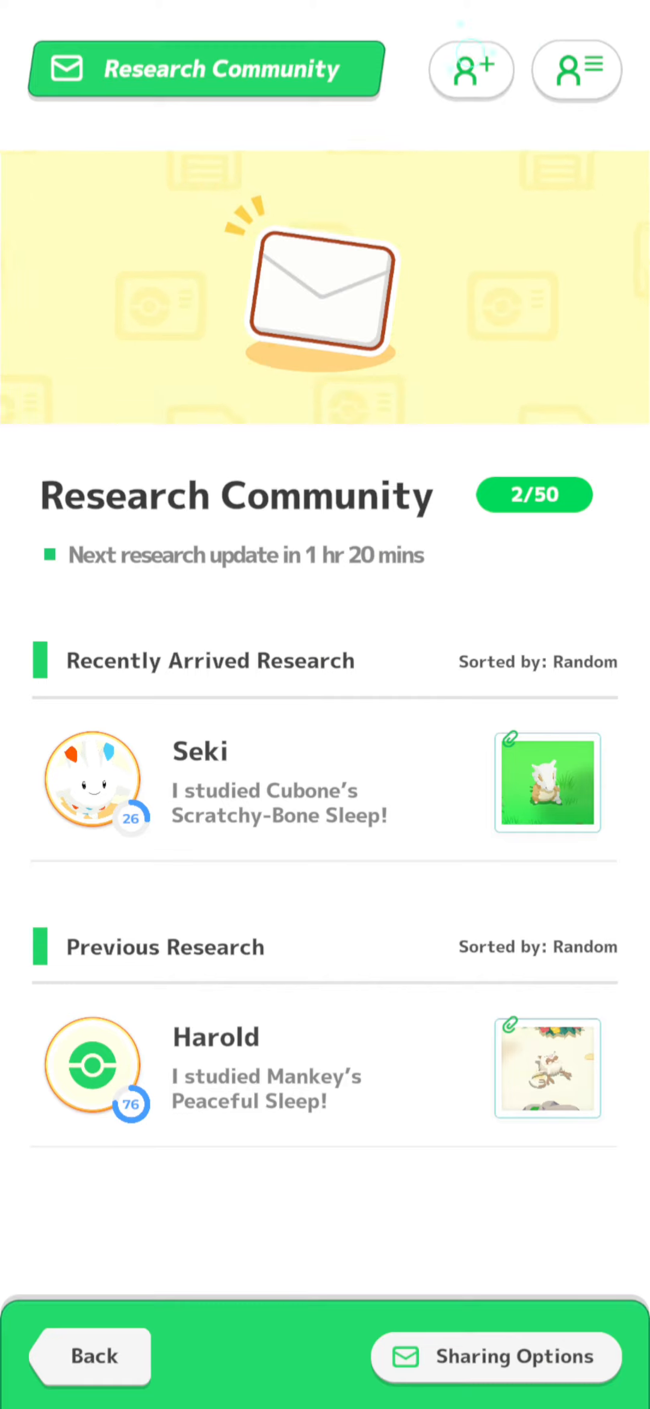
pyautogui.click(471, 70)
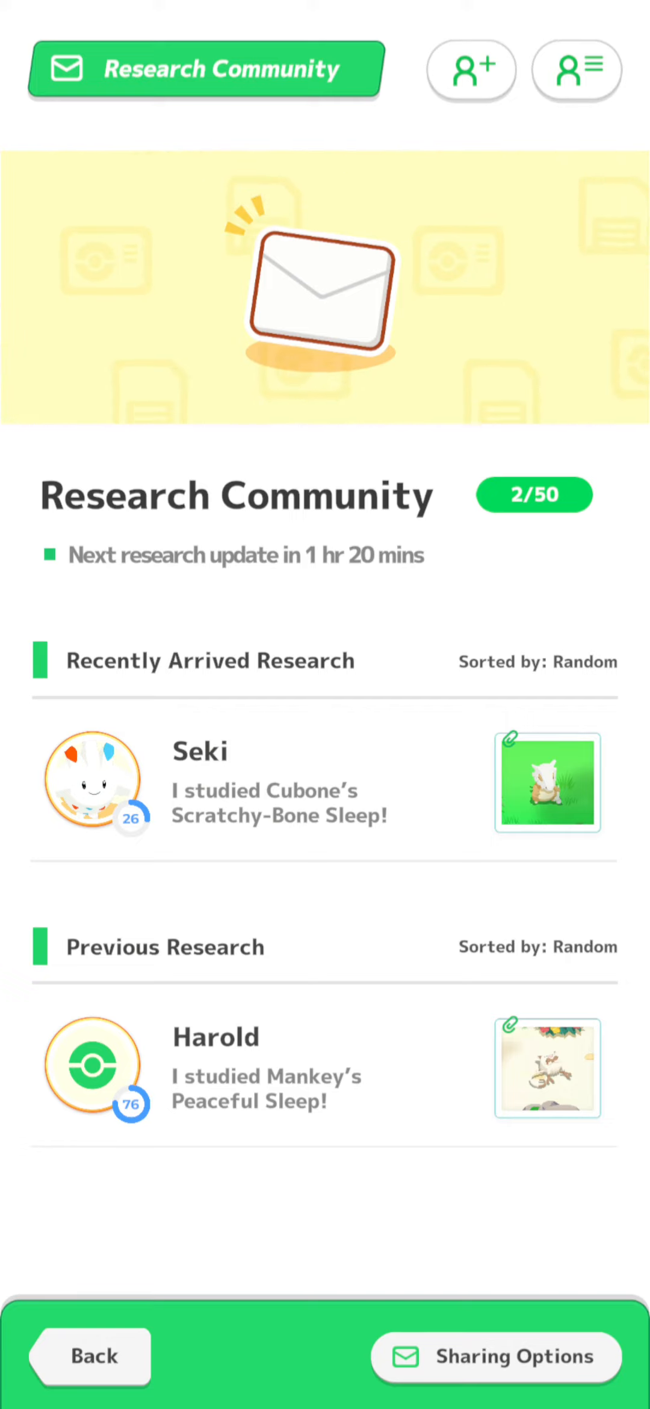
# Step: Exit Research Community back to the Snorlax island home screen
pyautogui.click(88, 1356)
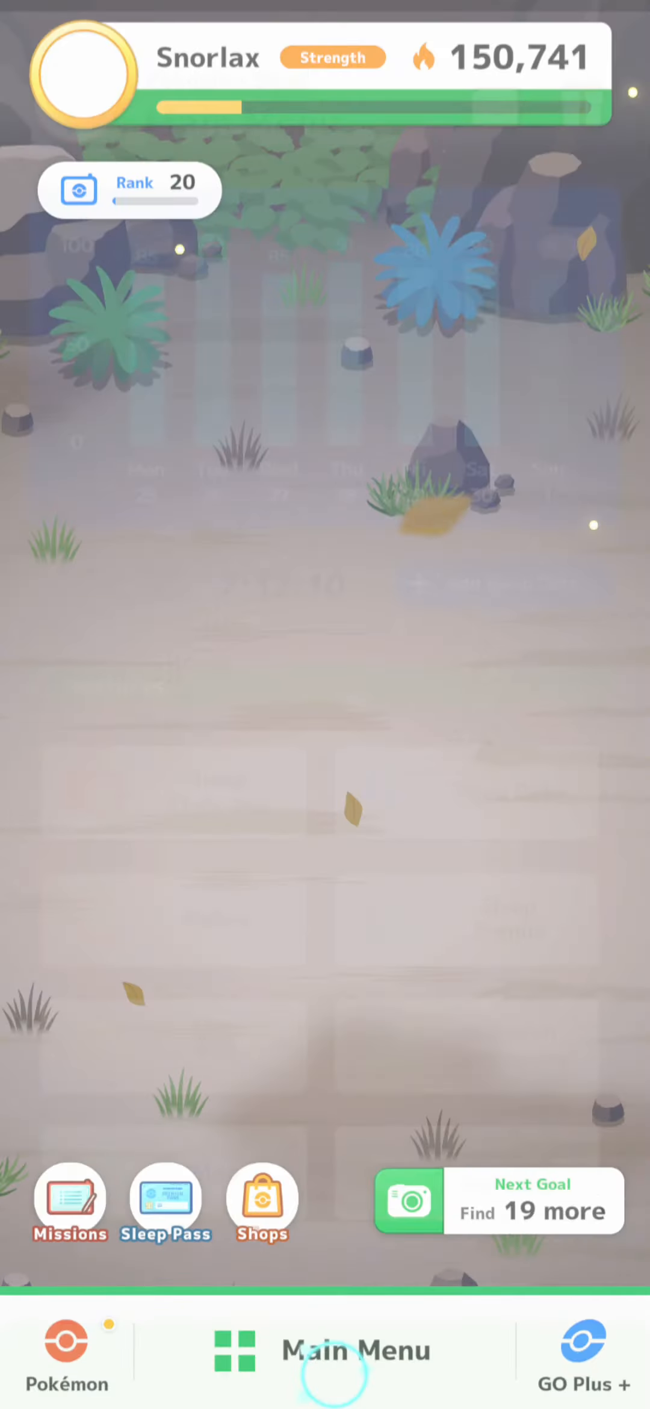